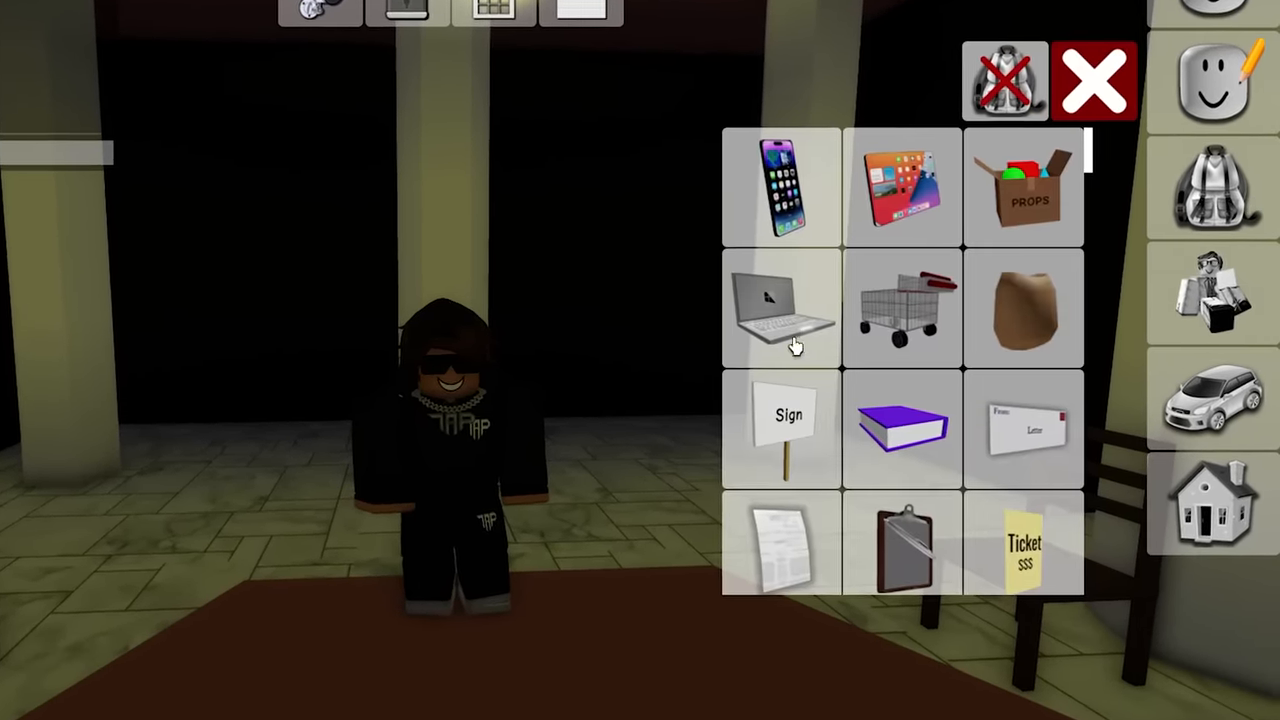
Equip the laptop from the House item grid
{"action": "left_click", "coordinate": [780, 308]}
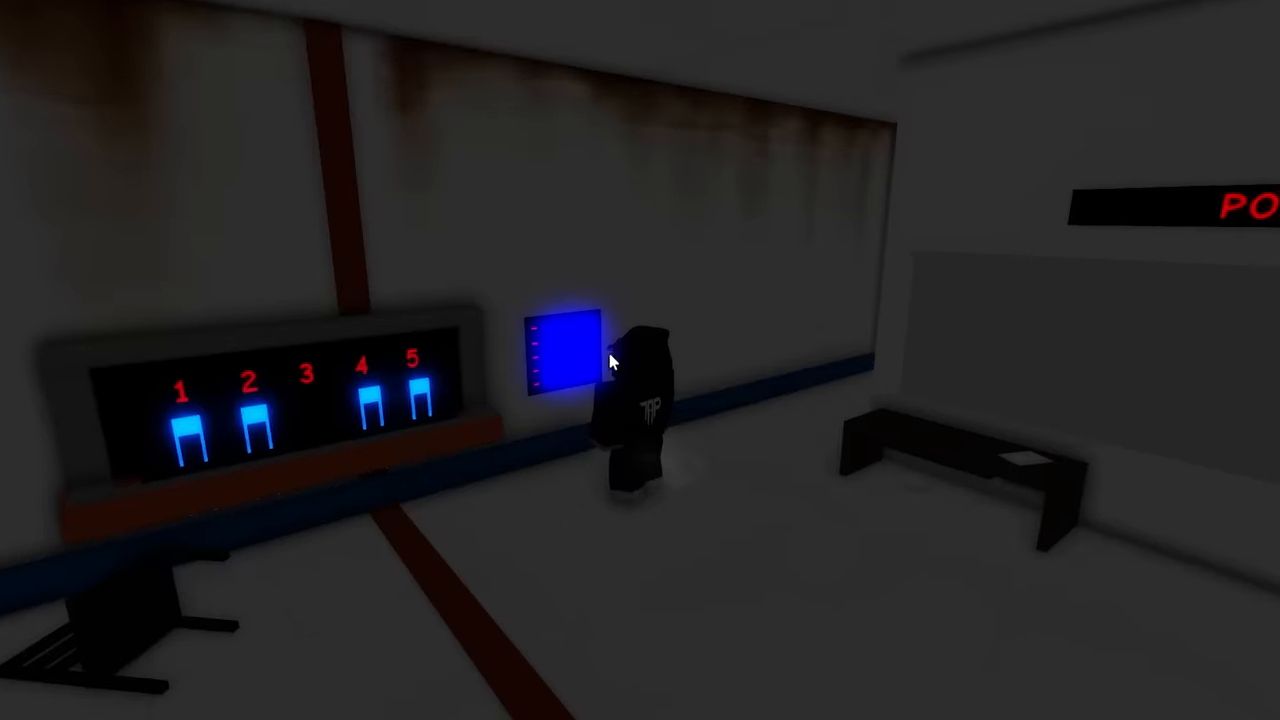
{"action": "left_click", "coordinate": [564, 344]}
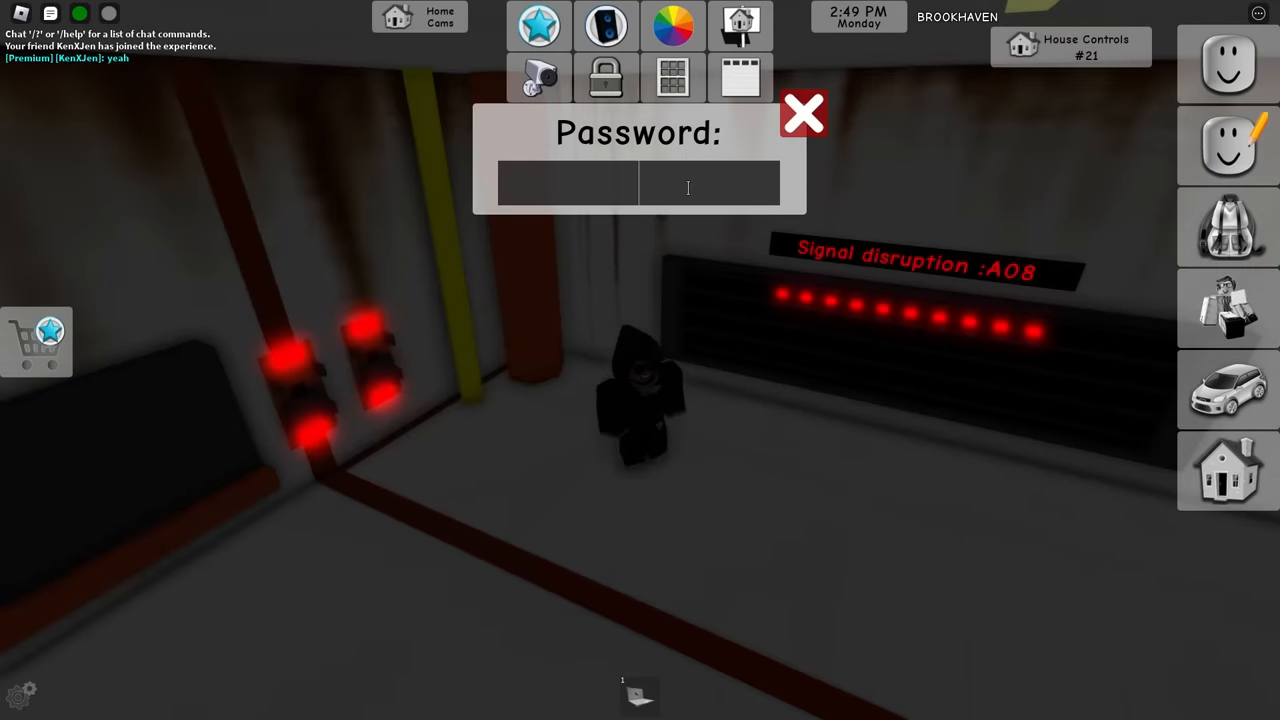
{"action": "type", "text": "Marcus Br"}
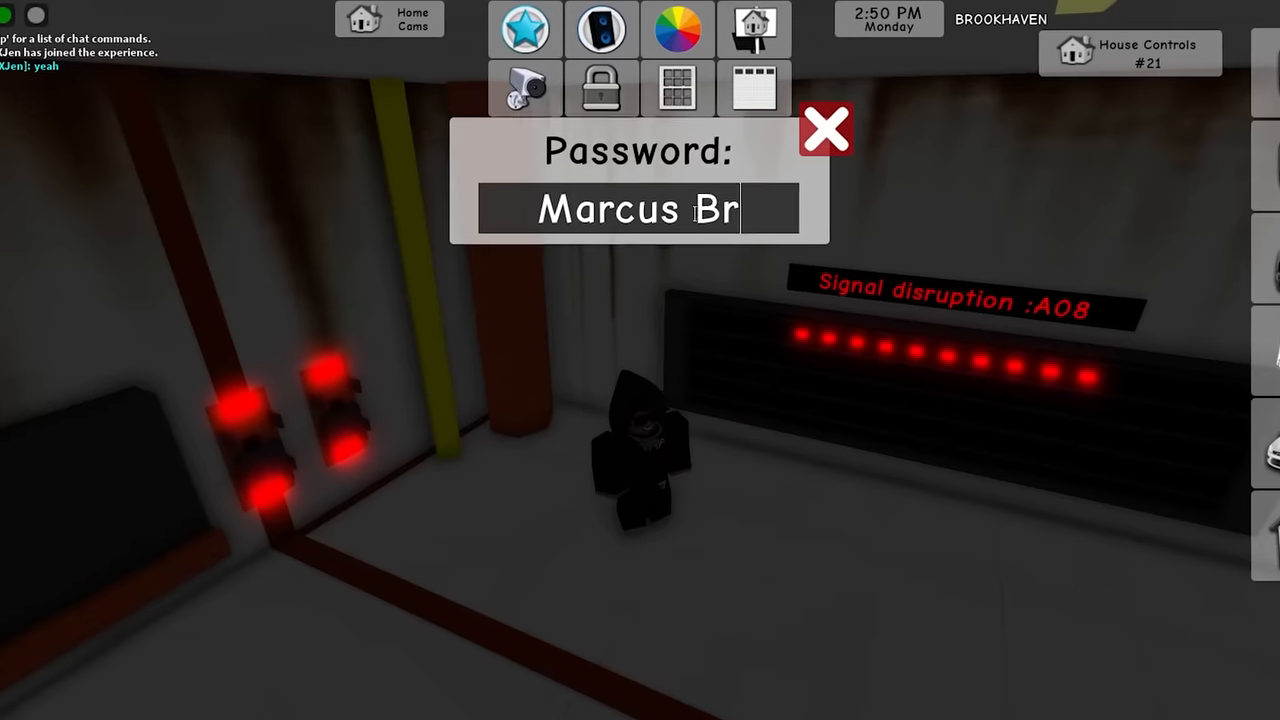
{"action": "type", "text": "ookhaven"}
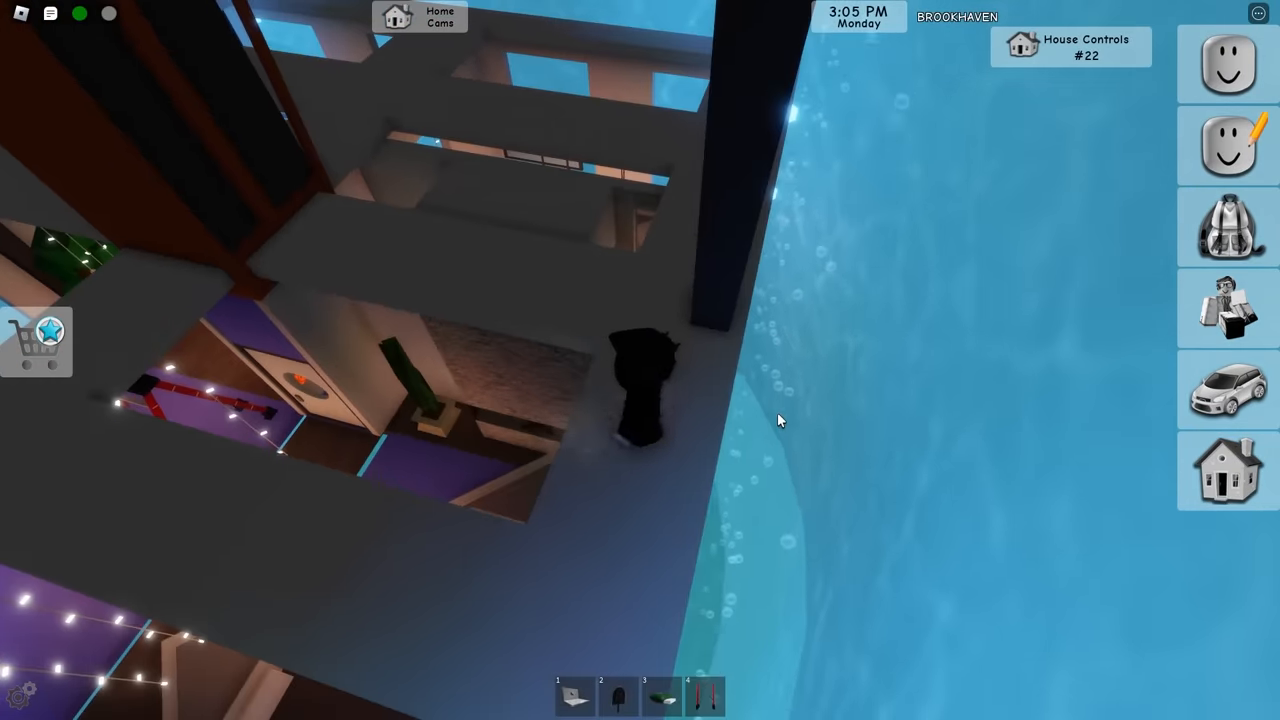
{"action": "mouse_move", "coordinate": [780, 420]}
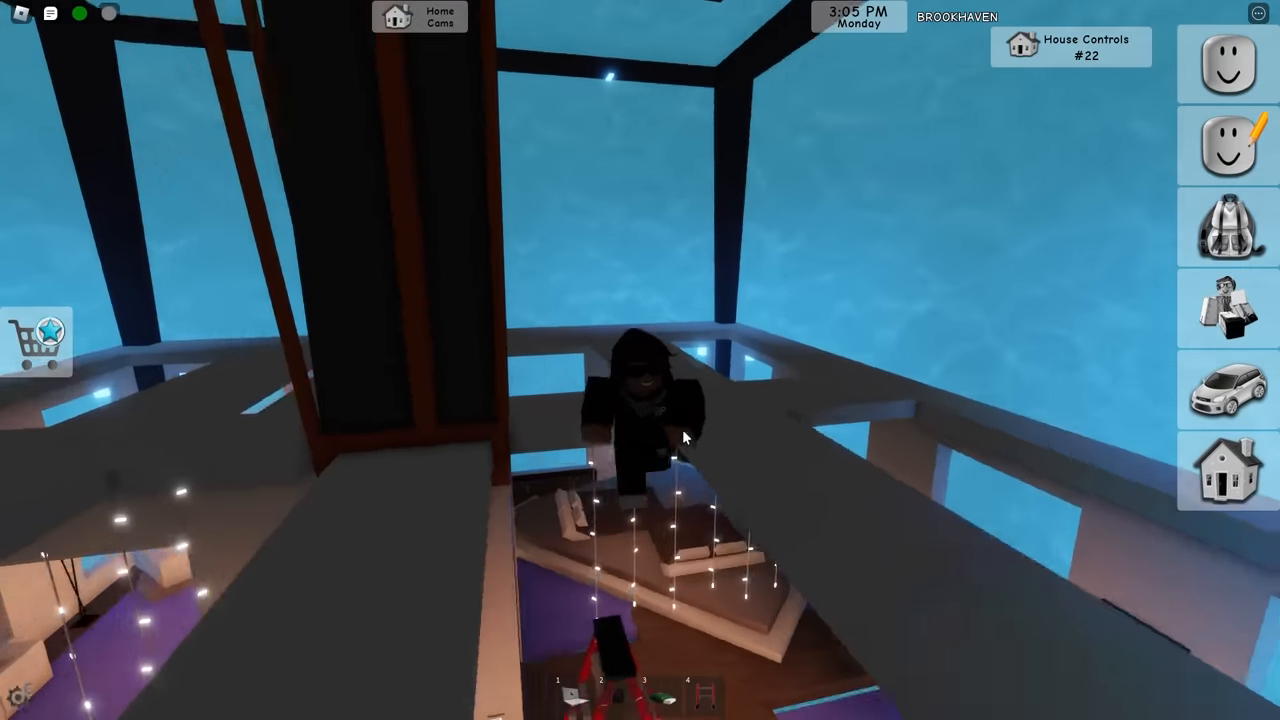
{"action": "mouse_move", "coordinate": [684, 436]}
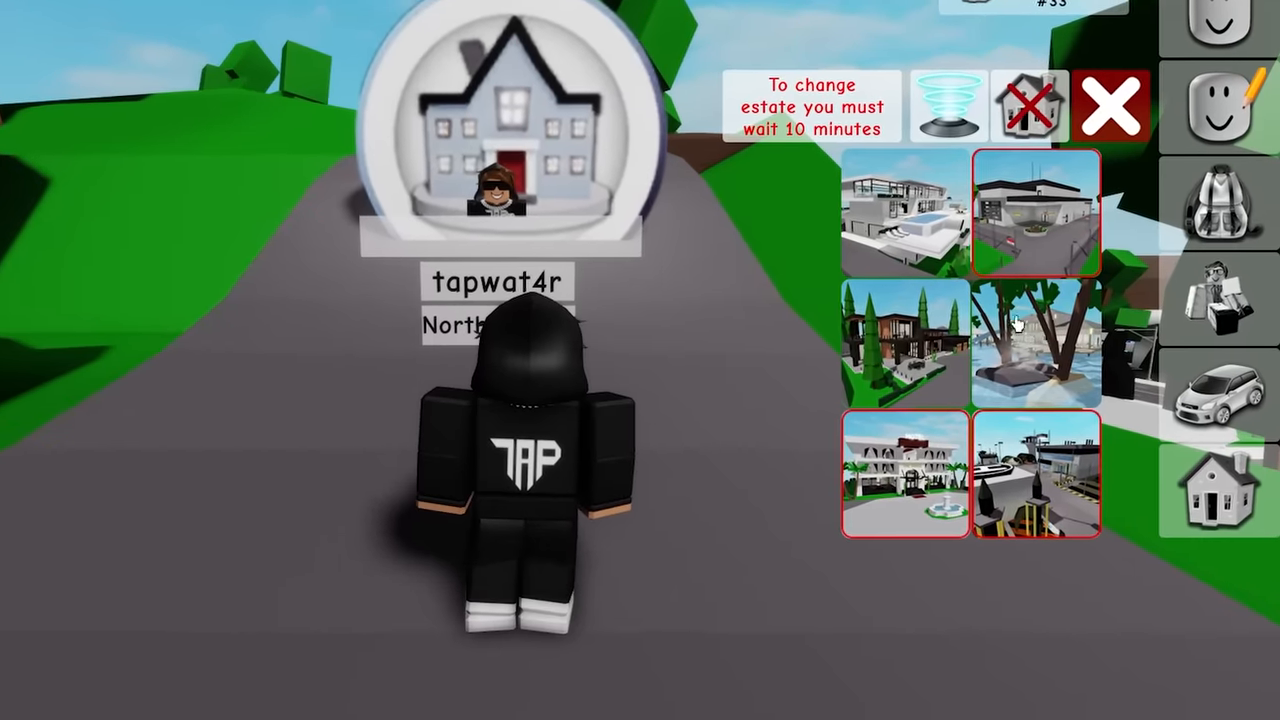
Move to a different estate to reach the dark hidden control room
{"action": "left_click", "coordinate": [1108, 104]}
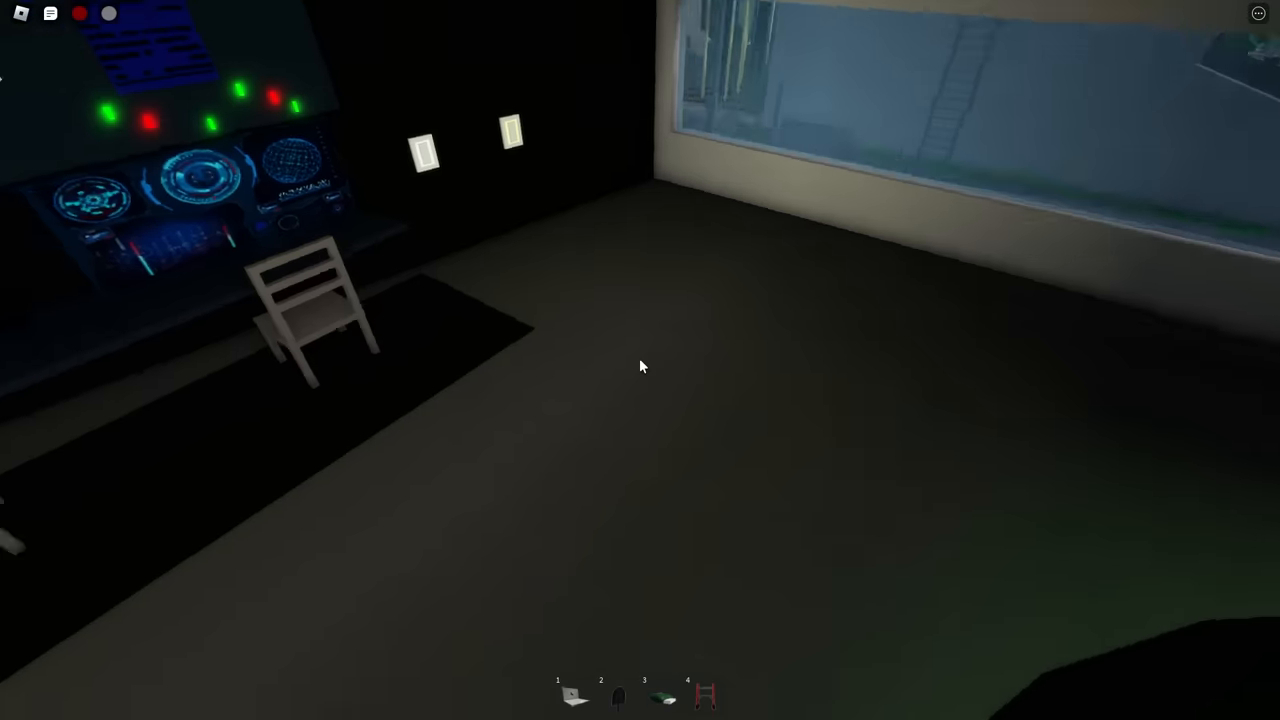
{"action": "mouse_move", "coordinate": [640, 360]}
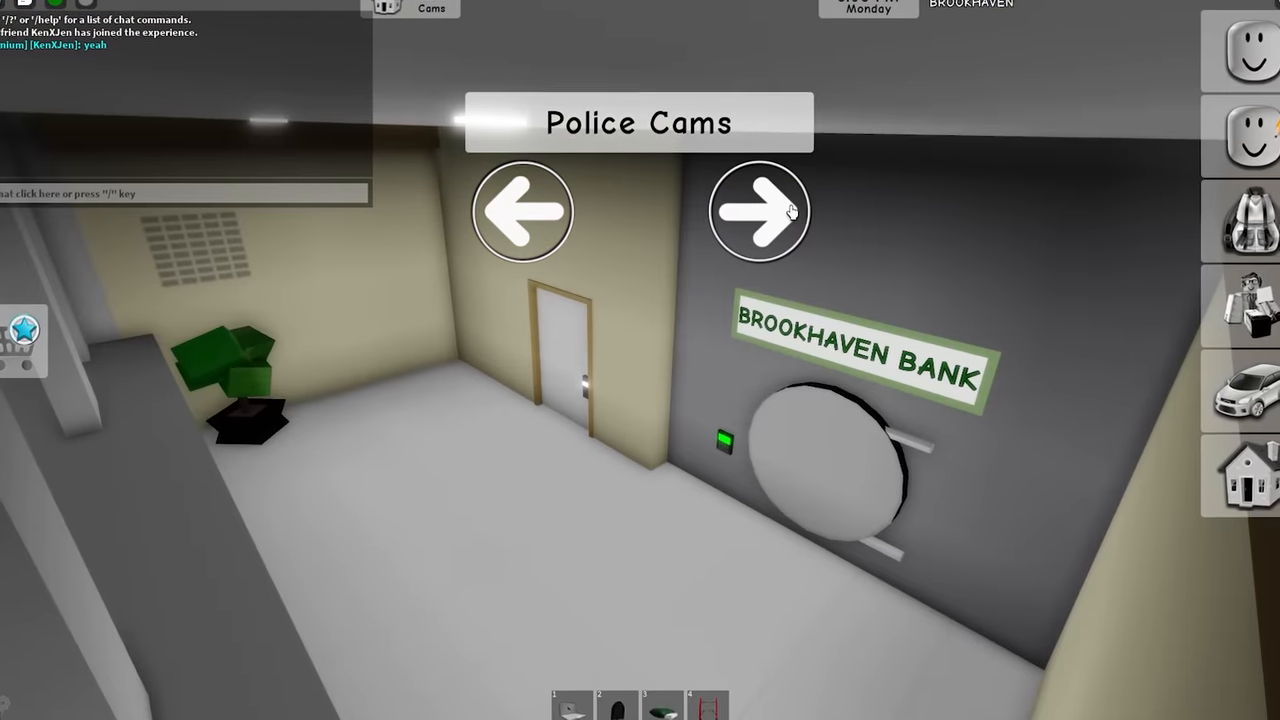
Cycle the police cams from the bank vault feed to the beach feed
{"action": "left_click", "coordinate": [760, 212]}
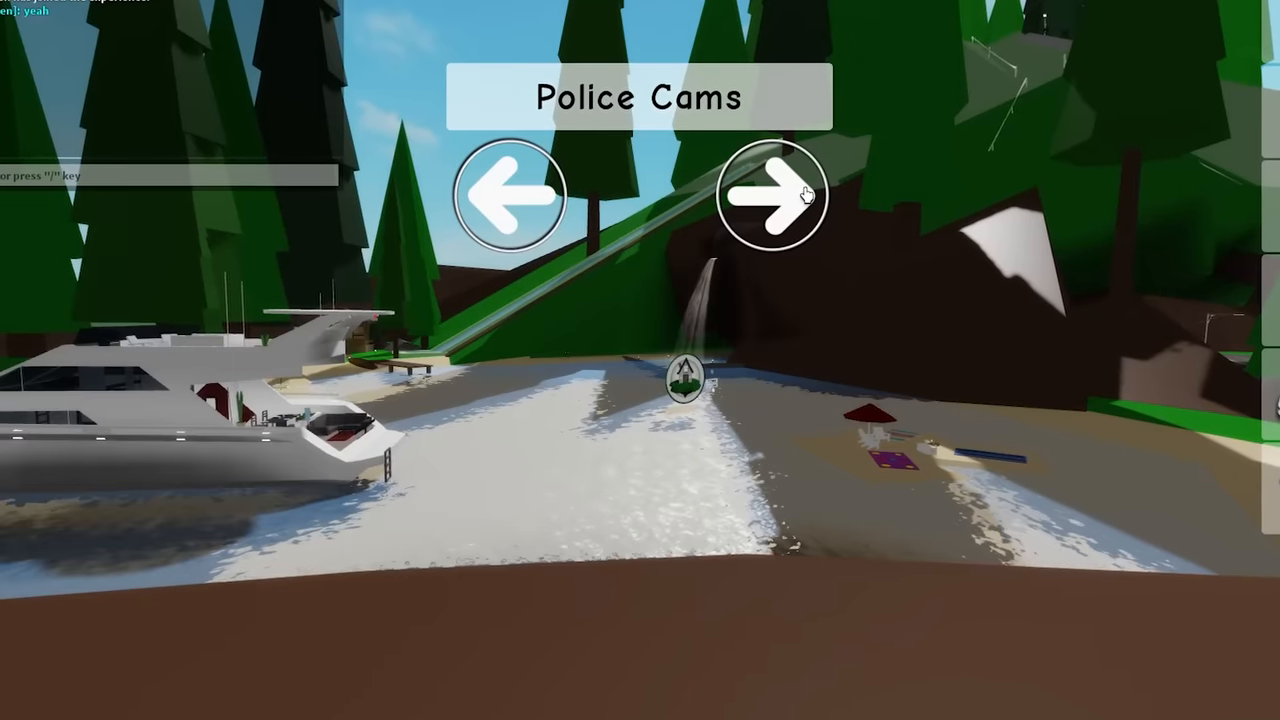
{"action": "left_click", "coordinate": [772, 192]}
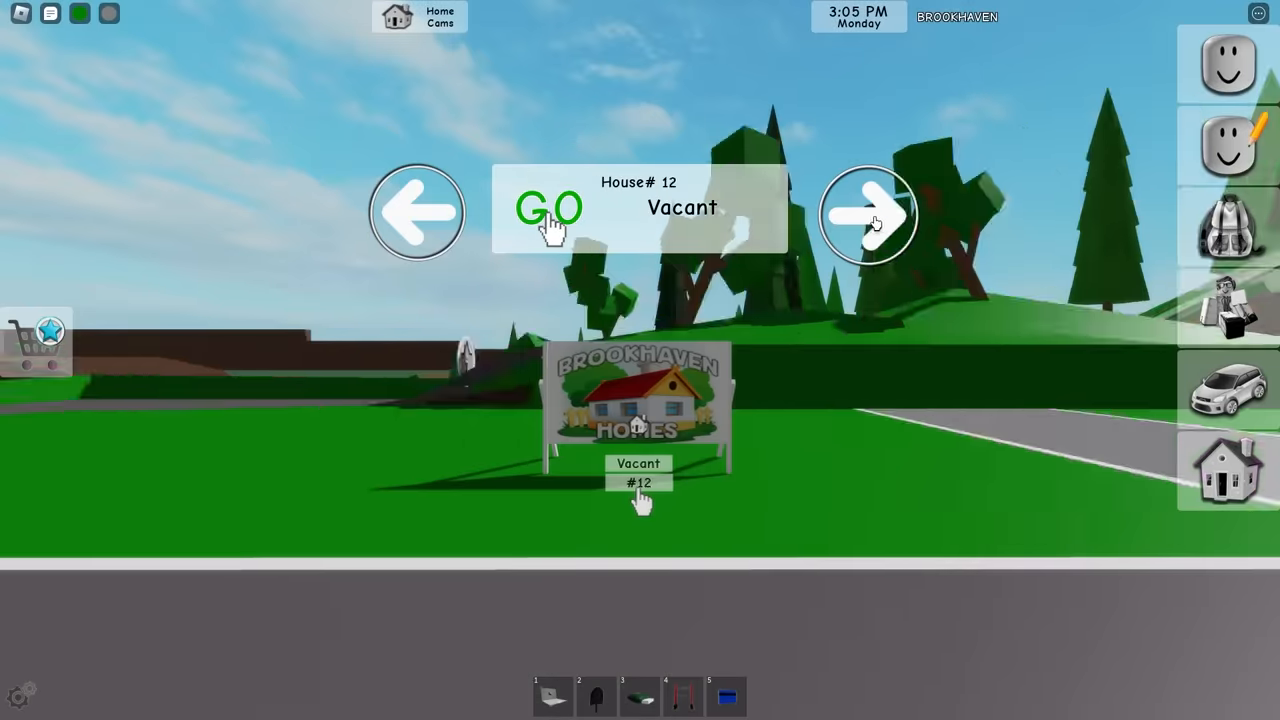
Teleport to vacant House #12 and get the hidden keypad's password approved
{"action": "left_click", "coordinate": [548, 208]}
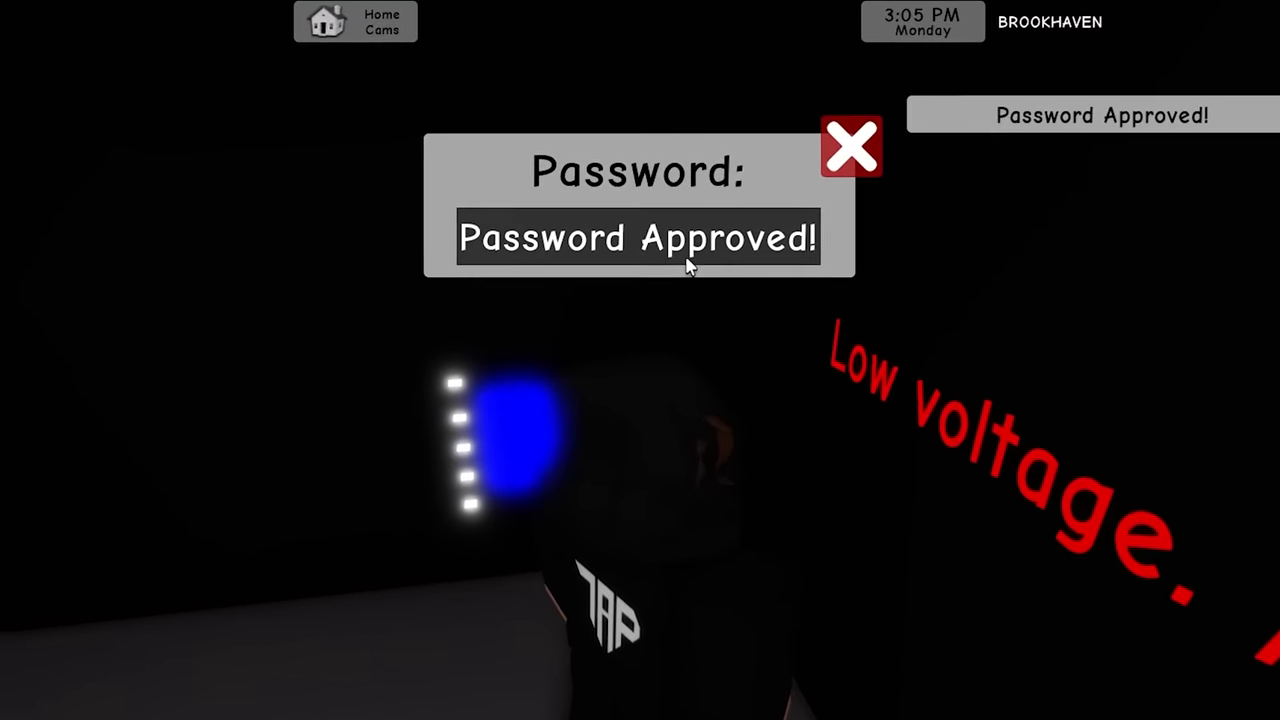
{"action": "left_click", "coordinate": [852, 144]}
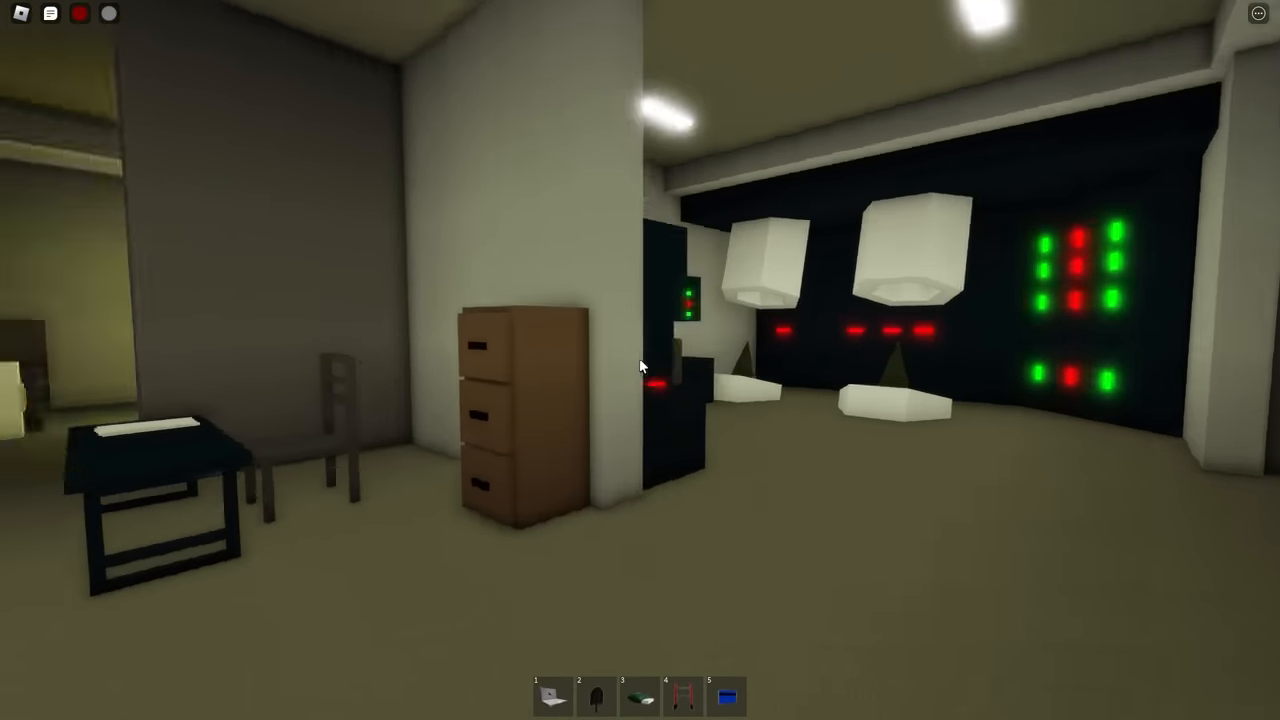
{"action": "mouse_move", "coordinate": [640, 368]}
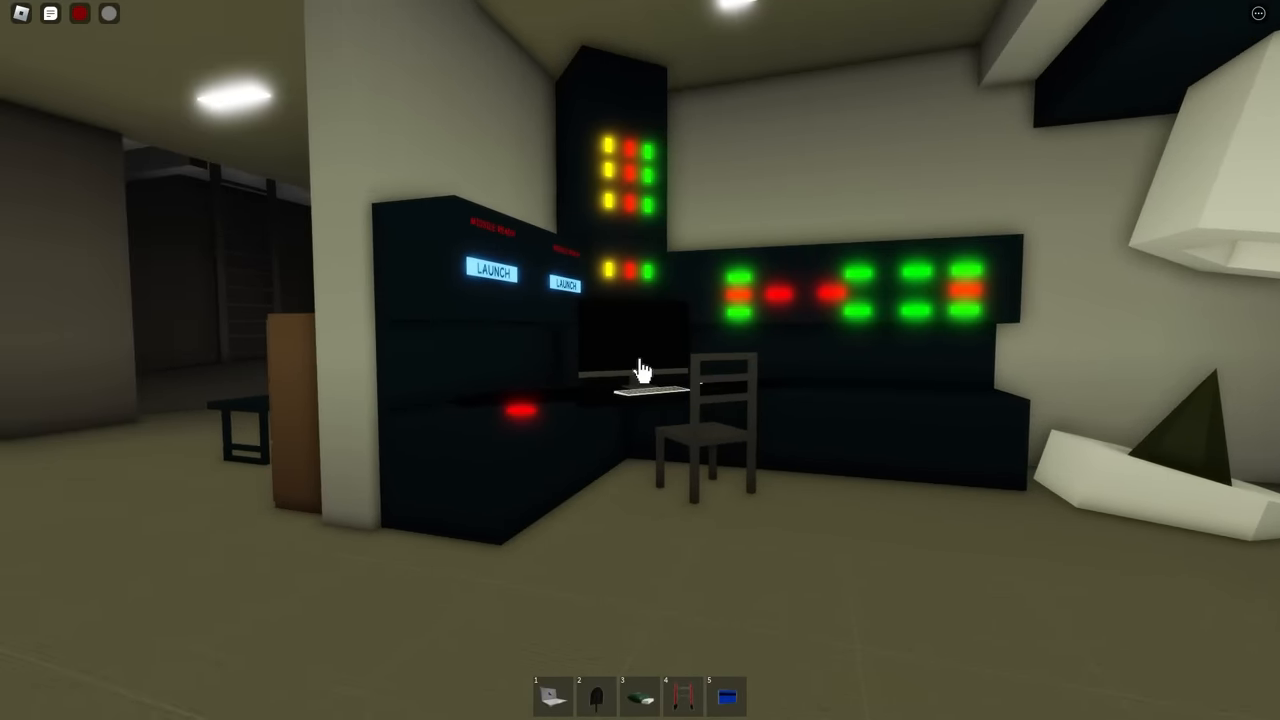